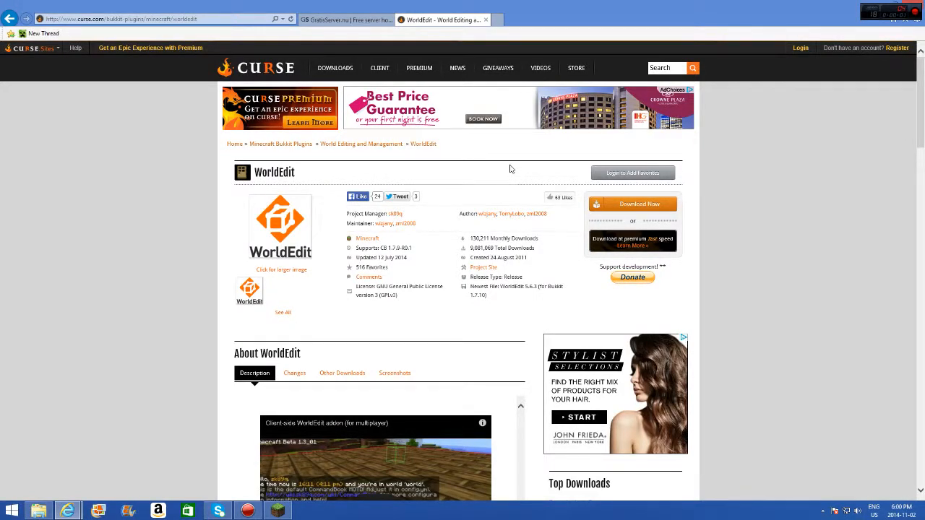
{"action": "mouse_move", "coordinate": [323, 412]}
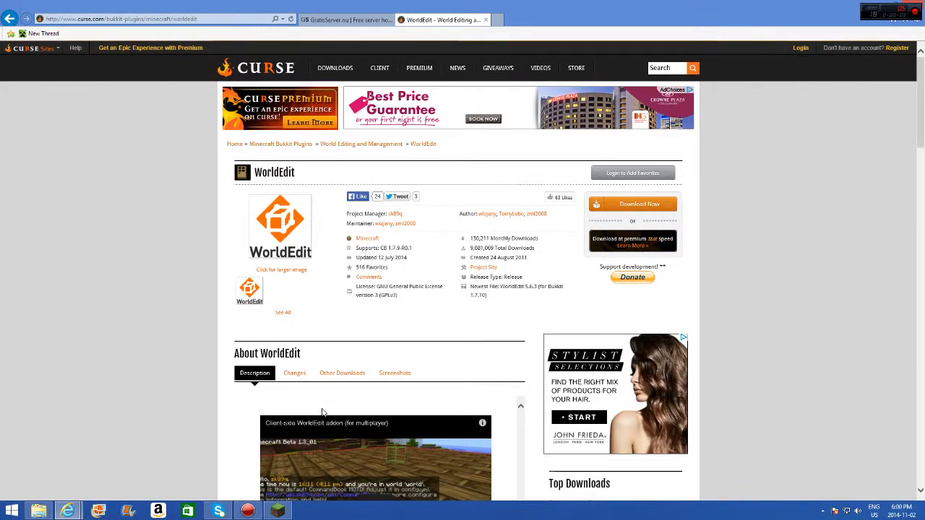
- Scroll the Curse WorldEdit page, then download and save the 5.6.3 zip
{"action": "scroll", "scroll_direction": "down", "scroll_amount": 3}
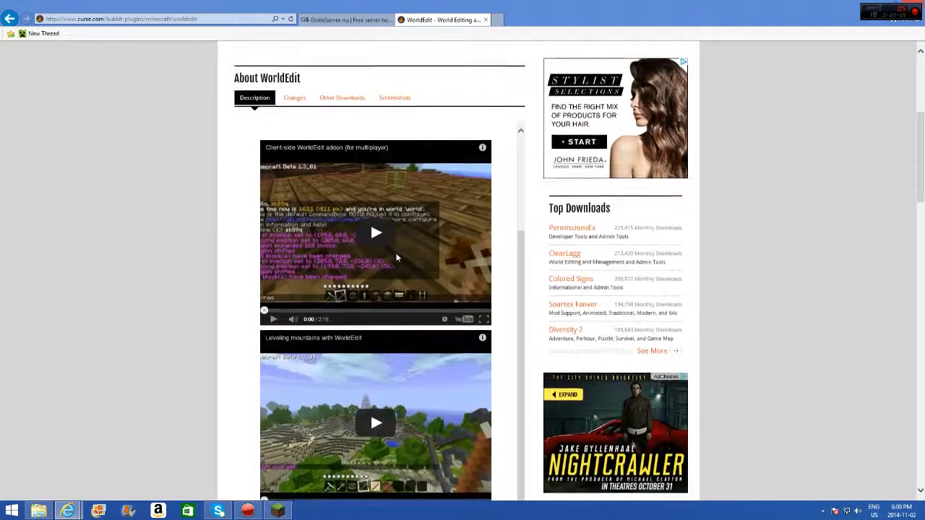
{"action": "scroll", "scroll_direction": "up", "scroll_amount": 3}
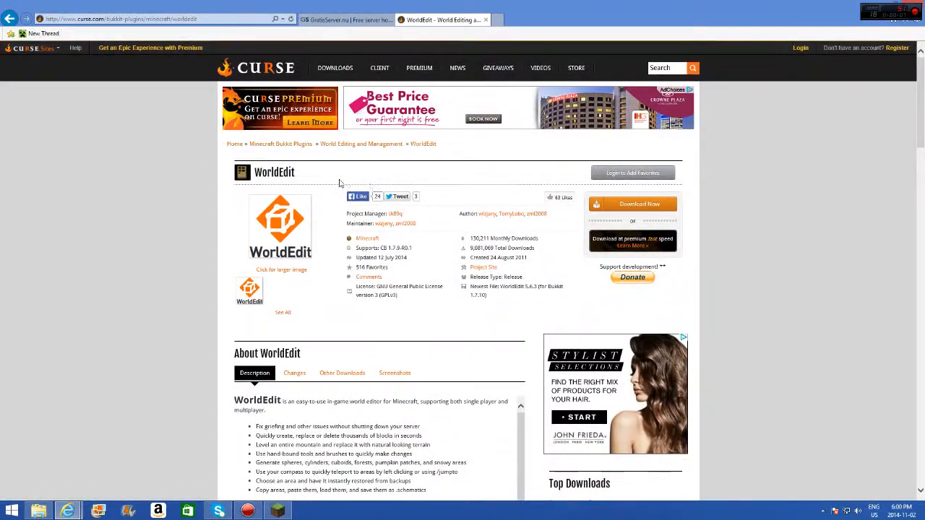
{"action": "mouse_move", "coordinate": [354, 183]}
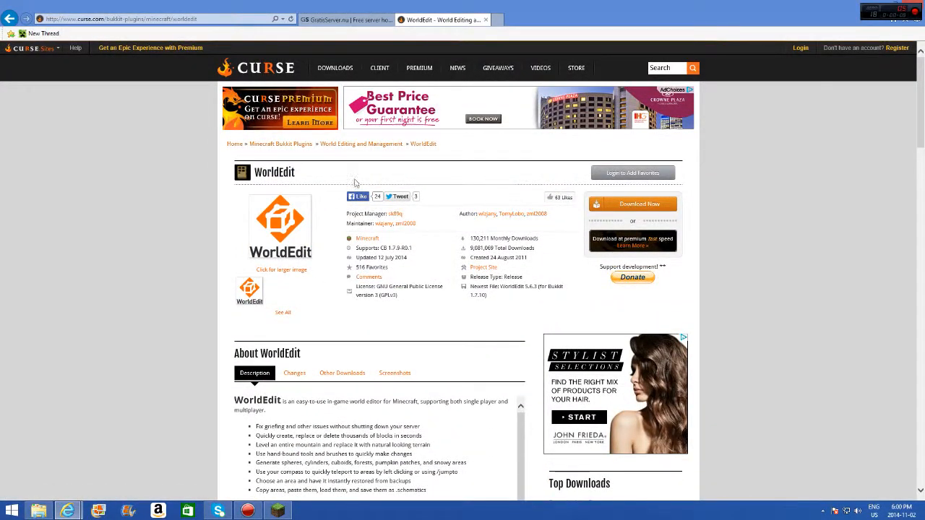
{"action": "scroll", "scroll_direction": "down", "scroll_amount": 3}
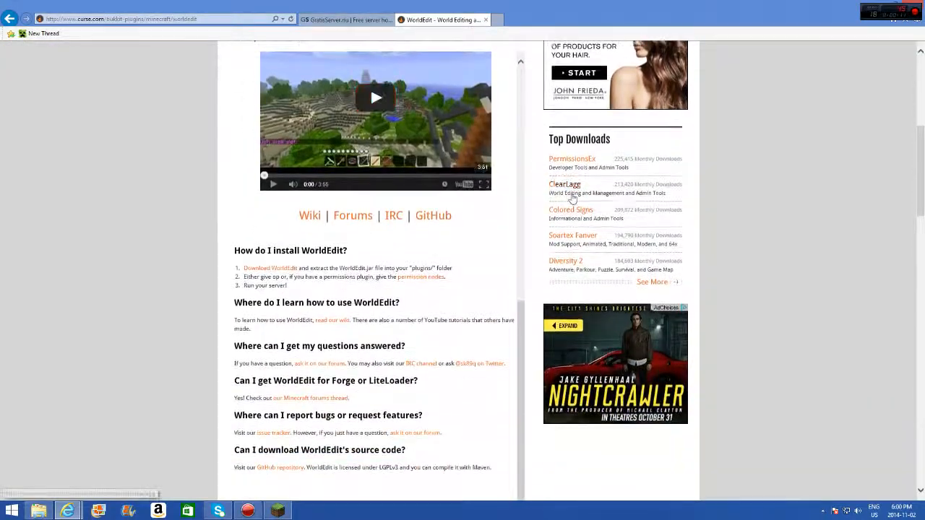
{"action": "scroll", "scroll_direction": "up", "scroll_amount": 3}
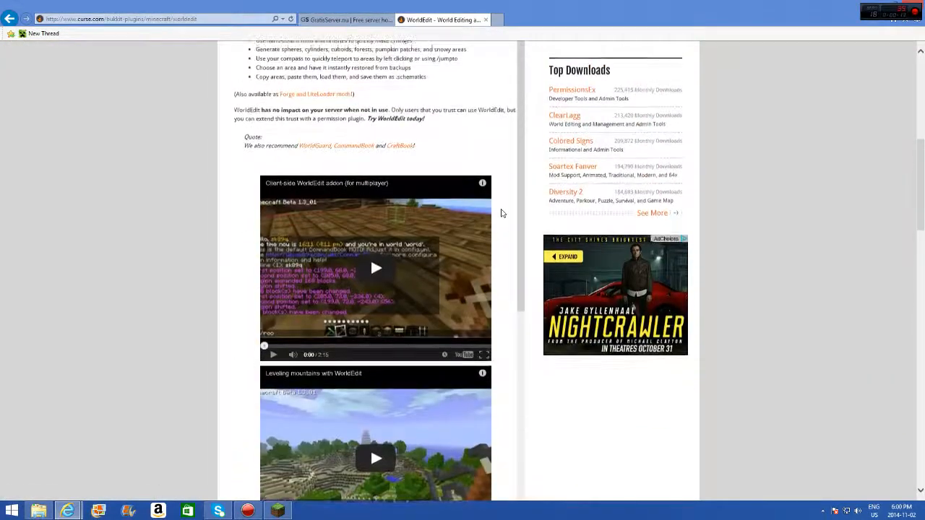
{"action": "scroll", "scroll_direction": "up", "scroll_amount": 3}
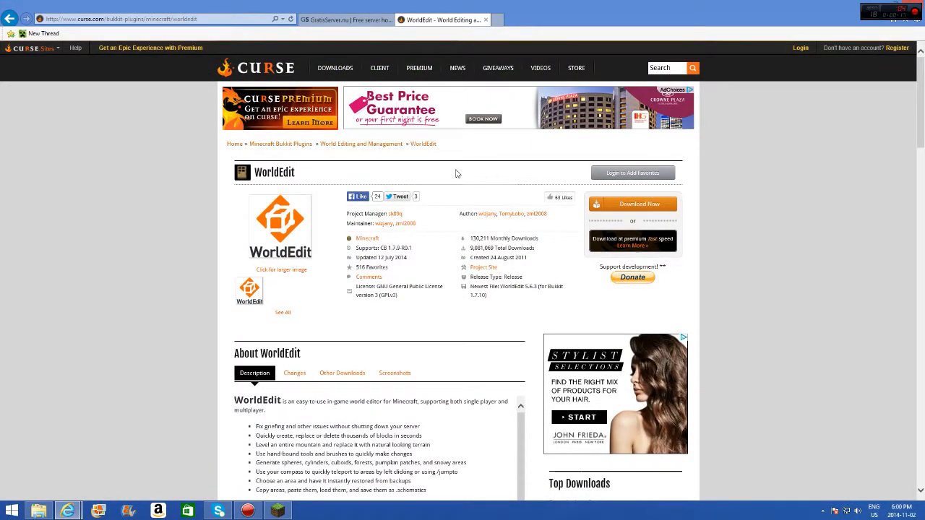
{"action": "mouse_move", "coordinate": [396, 186]}
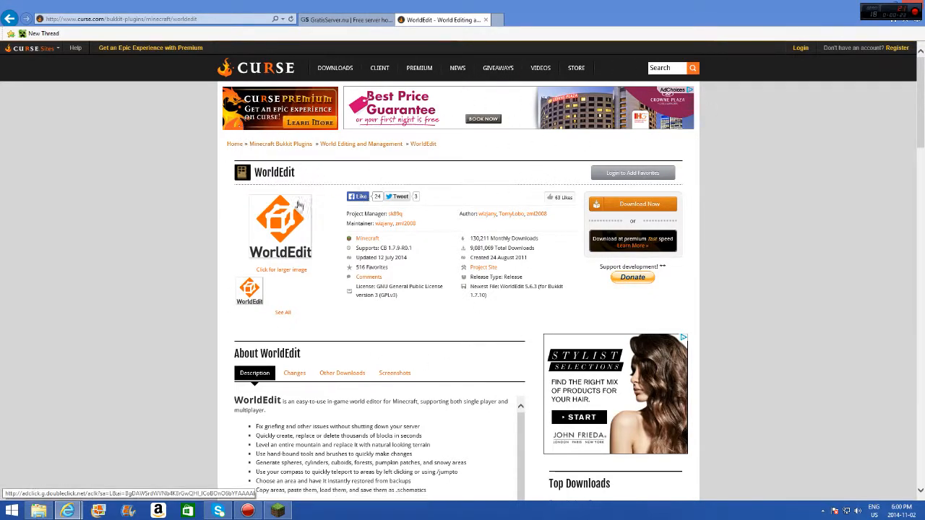
{"action": "mouse_move", "coordinate": [467, 191]}
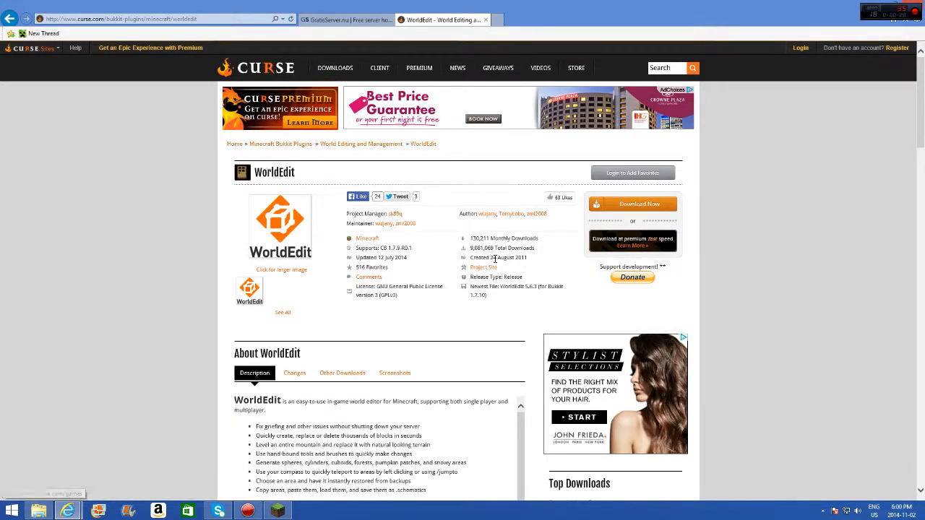
{"action": "scroll", "scroll_direction": "down", "scroll_amount": 3}
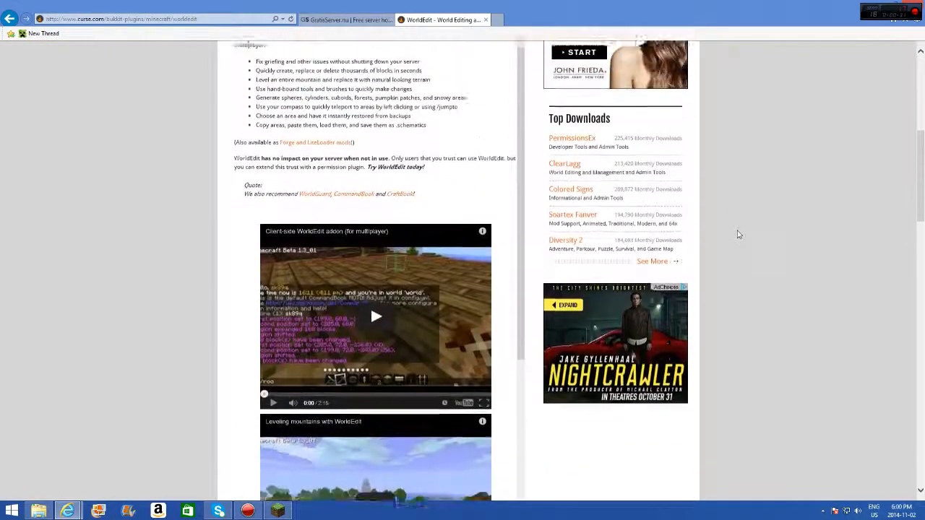
{"action": "scroll", "scroll_direction": "up", "scroll_amount": 3}
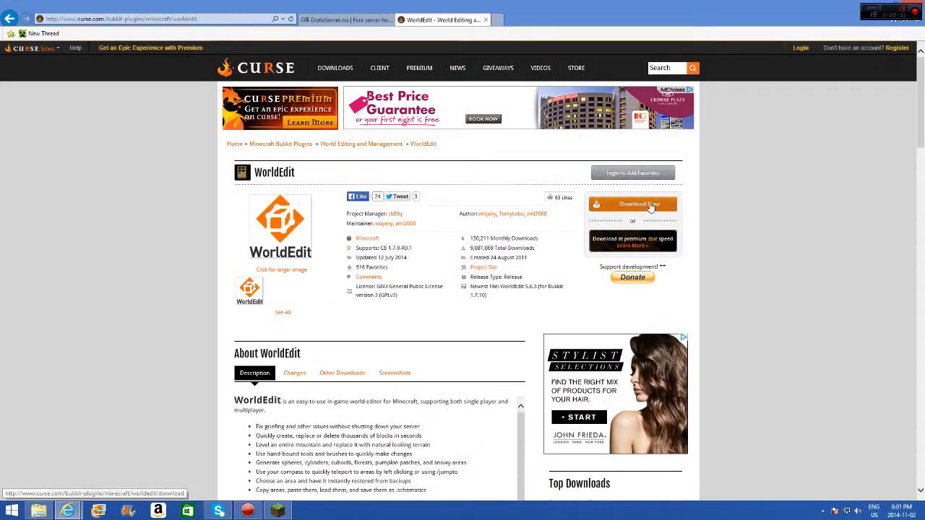
{"action": "mouse_move", "coordinate": [482, 200]}
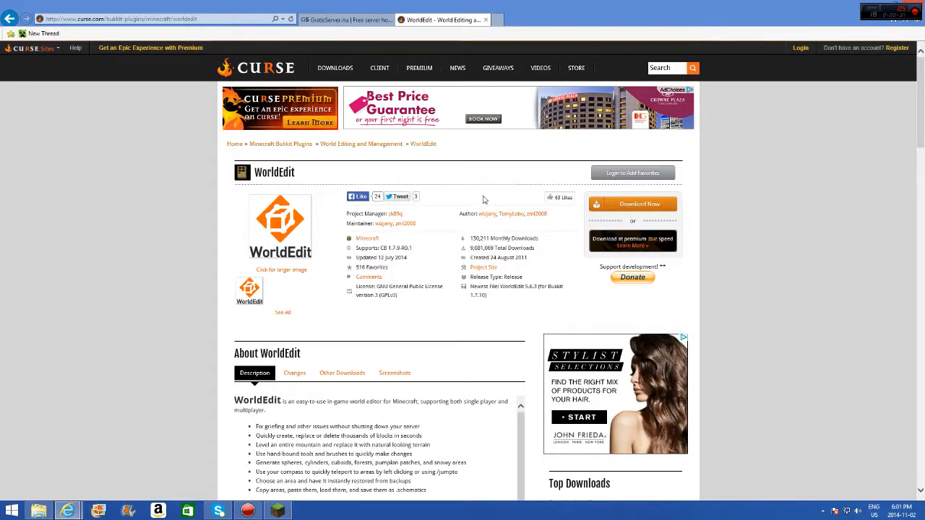
{"action": "mouse_move", "coordinate": [474, 202]}
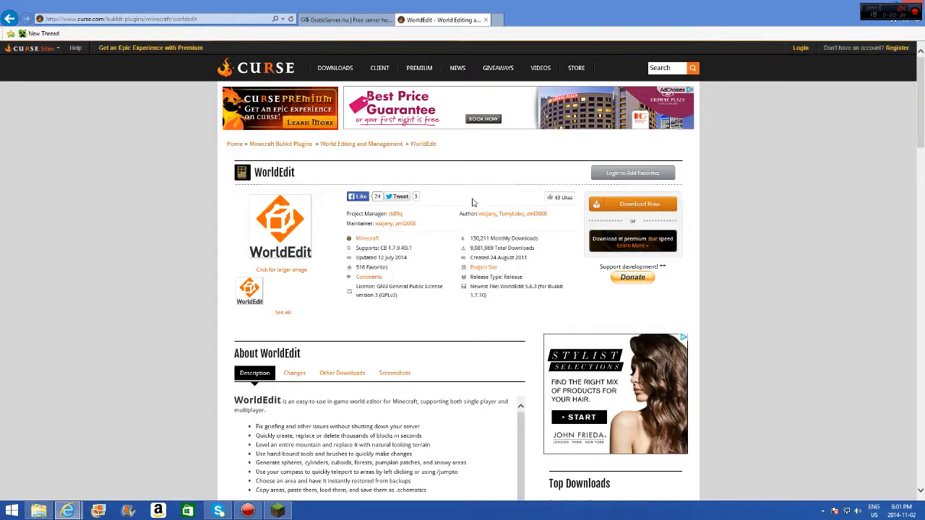
{"action": "scroll", "scroll_direction": "down", "scroll_amount": 3}
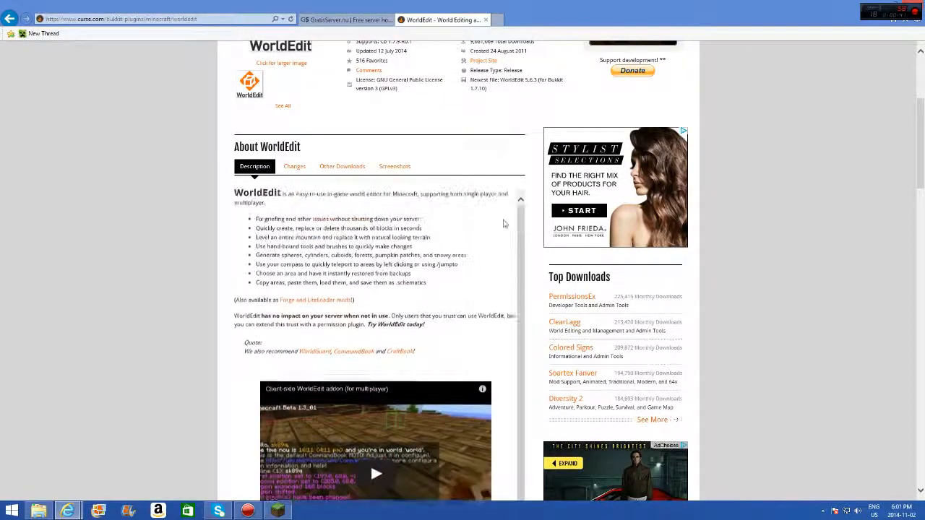
{"action": "scroll", "scroll_direction": "down", "scroll_amount": 3}
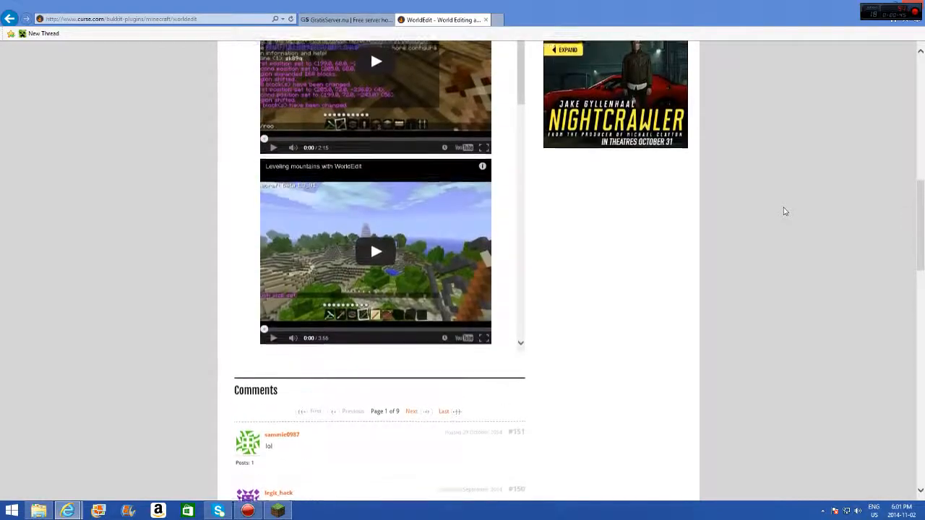
{"action": "scroll", "scroll_direction": "up", "scroll_amount": 3}
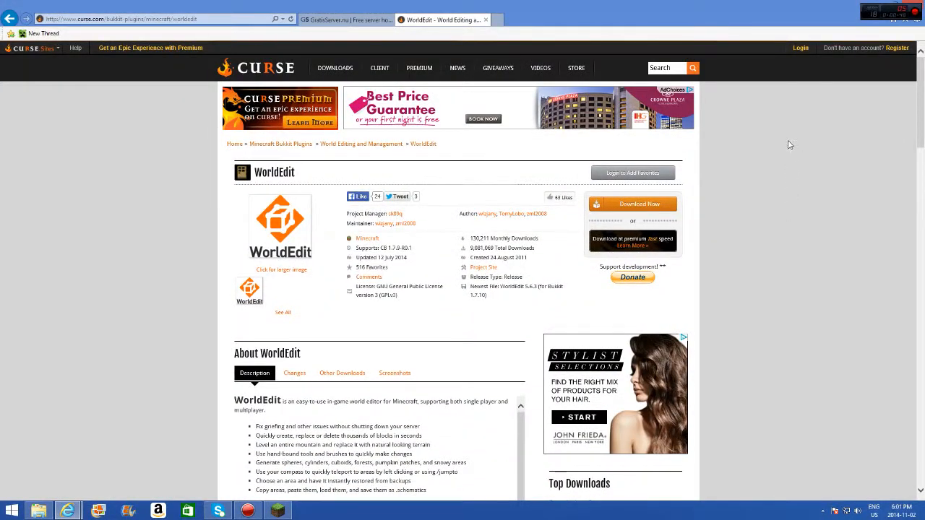
{"action": "mouse_move", "coordinate": [632, 204]}
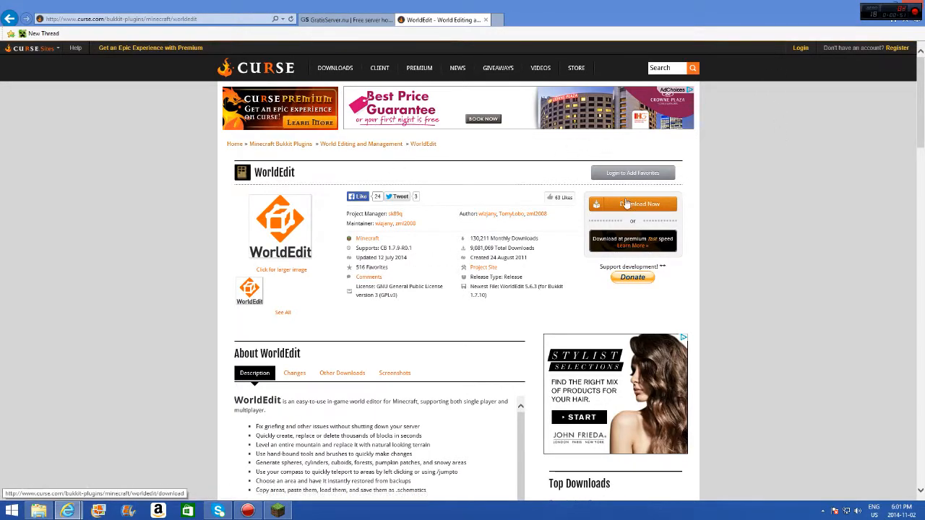
{"action": "mouse_move", "coordinate": [758, 201]}
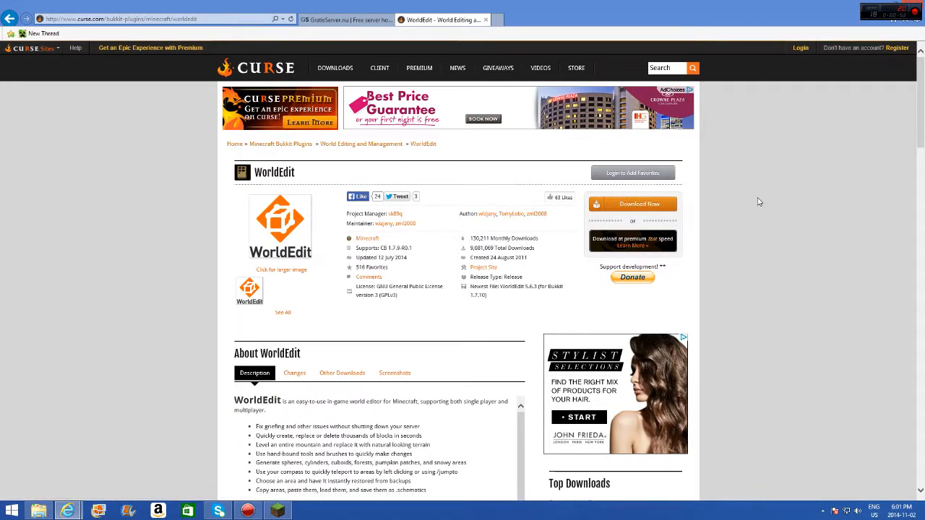
{"action": "mouse_move", "coordinate": [750, 209]}
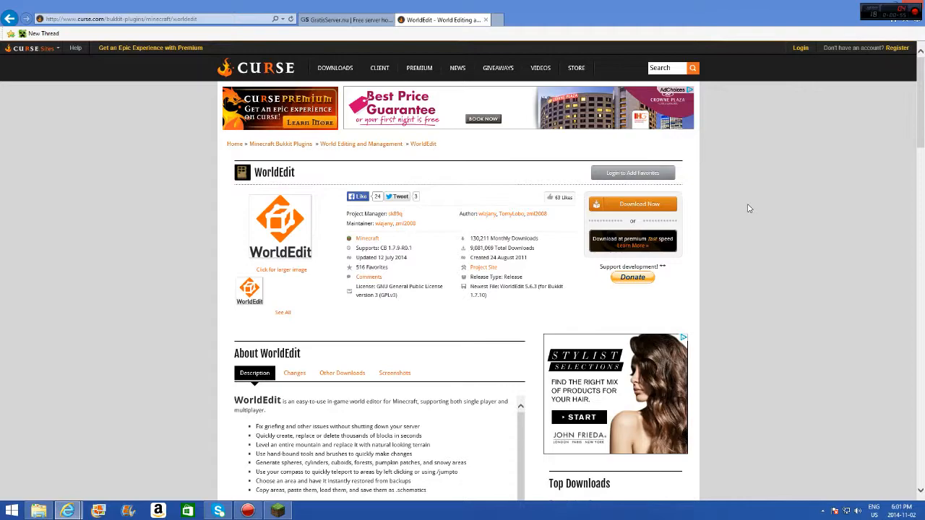
{"action": "mouse_move", "coordinate": [745, 263]}
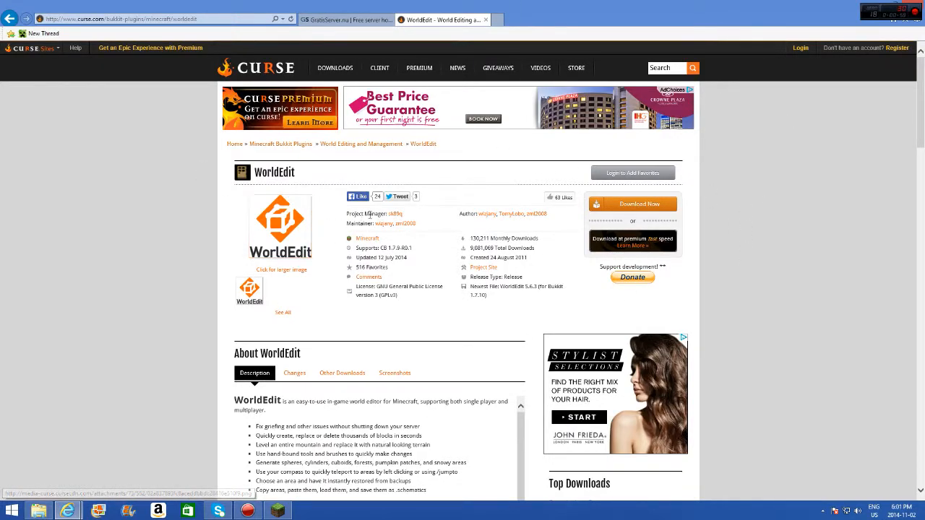
{"action": "mouse_move", "coordinate": [610, 349]}
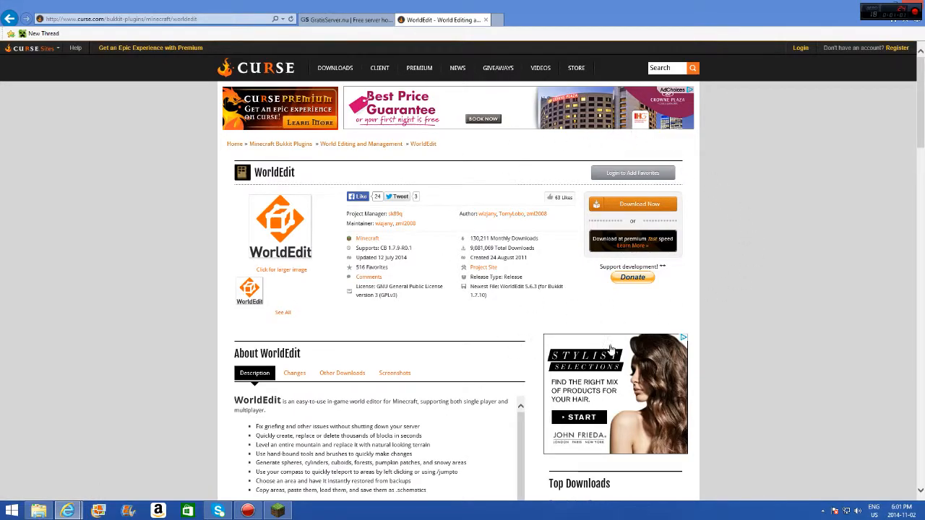
{"action": "mouse_move", "coordinate": [567, 137]}
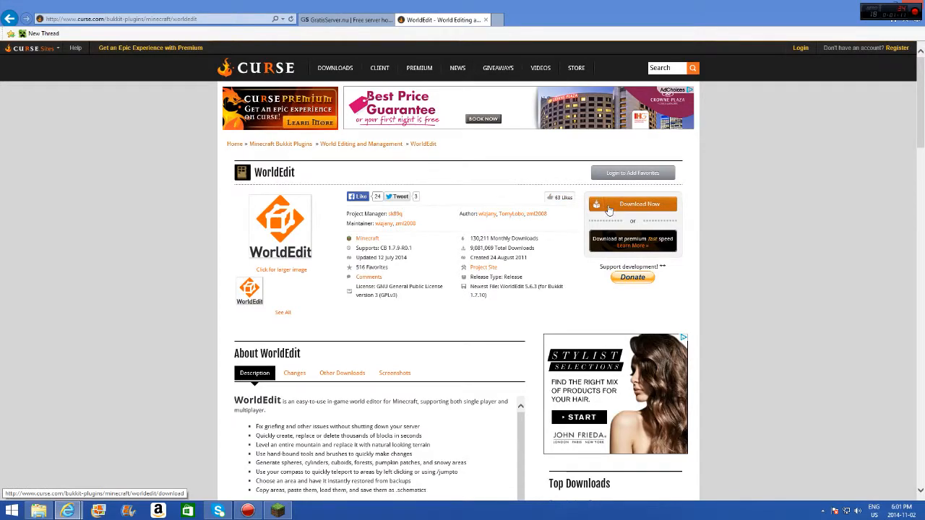
{"action": "left_click", "coordinate": [632, 203]}
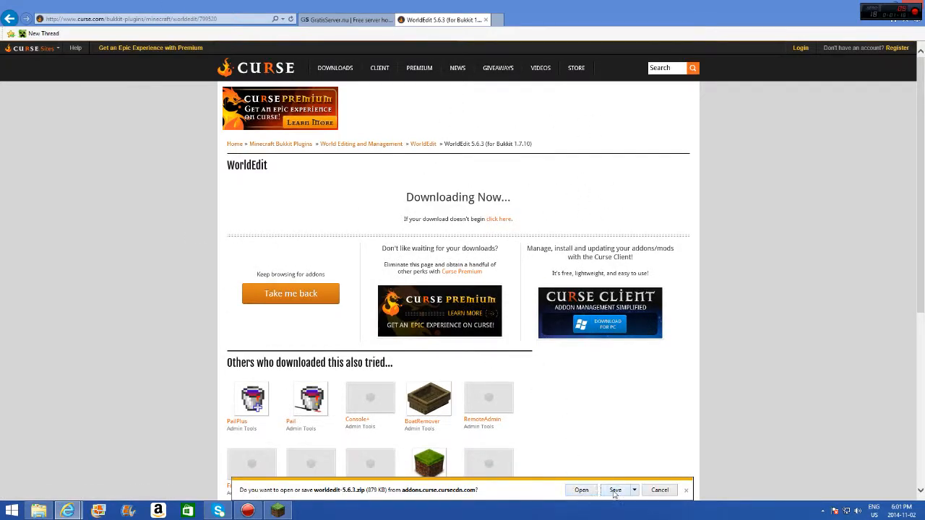
{"action": "left_click", "coordinate": [615, 490]}
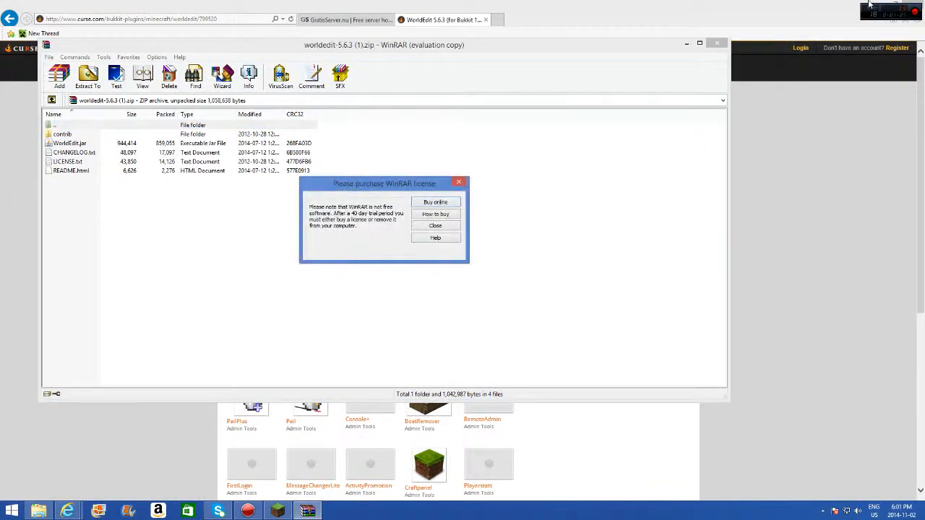
- Dismiss the WinRAR license reminder and extract WorldEdit.jar to the desktop, overwriting the old copy
{"action": "left_click", "coordinate": [435, 224]}
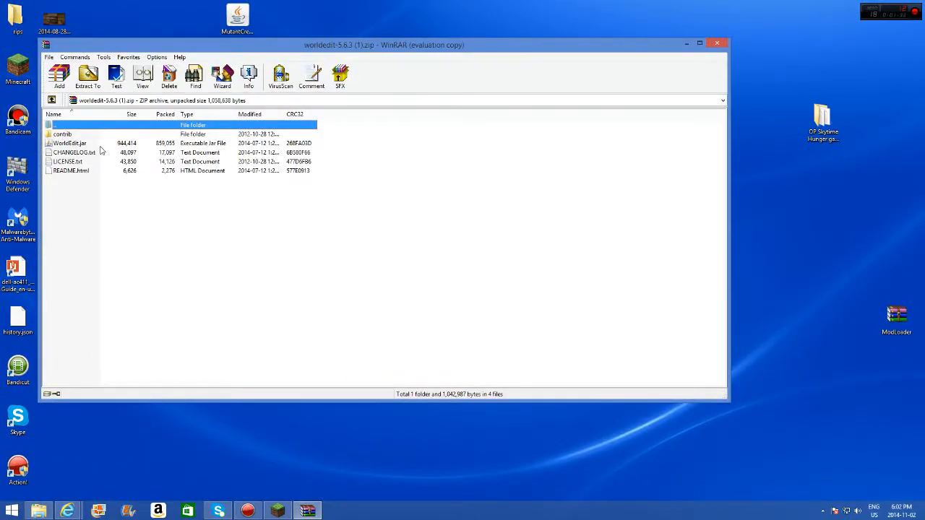
{"action": "left_click", "coordinate": [69, 143]}
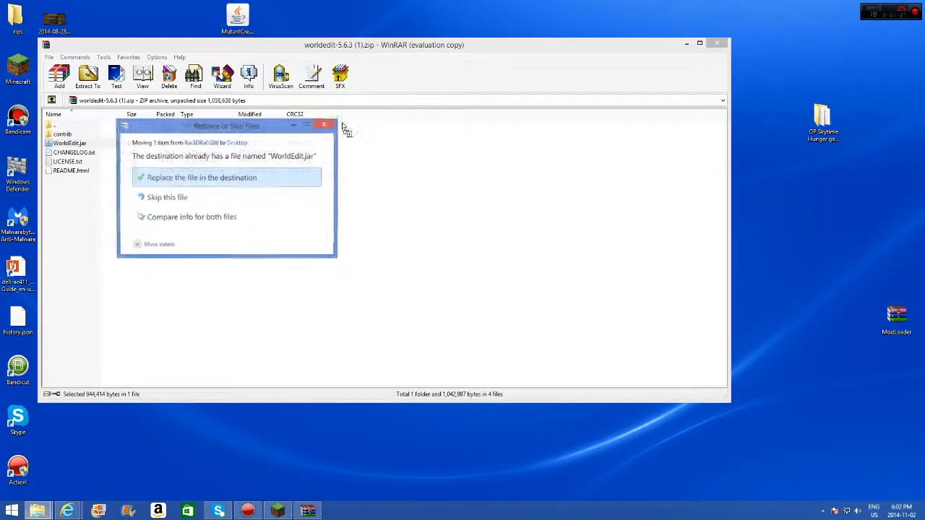
{"action": "left_click", "coordinate": [201, 177]}
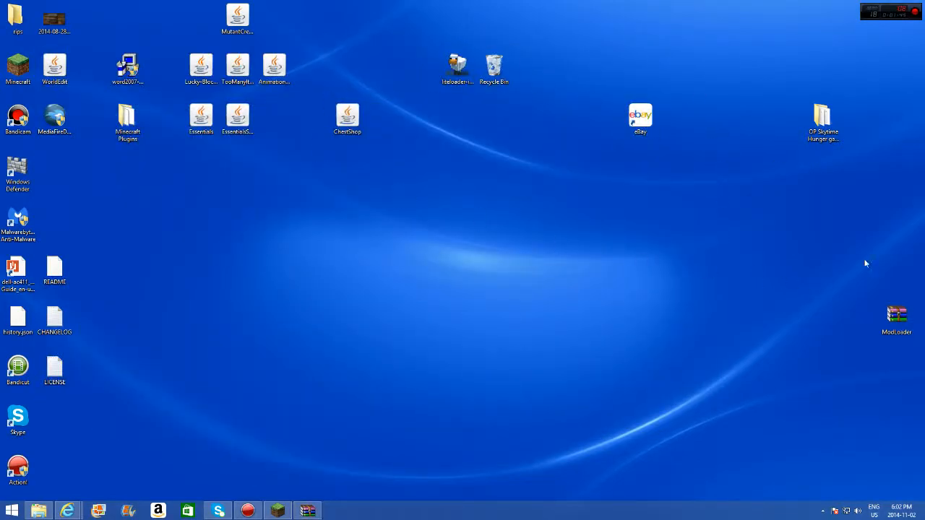
- Drag WorldEdit.jar to the desktop again, replace the existing copy, and close the archive
{"action": "left_click", "coordinate": [54, 69]}
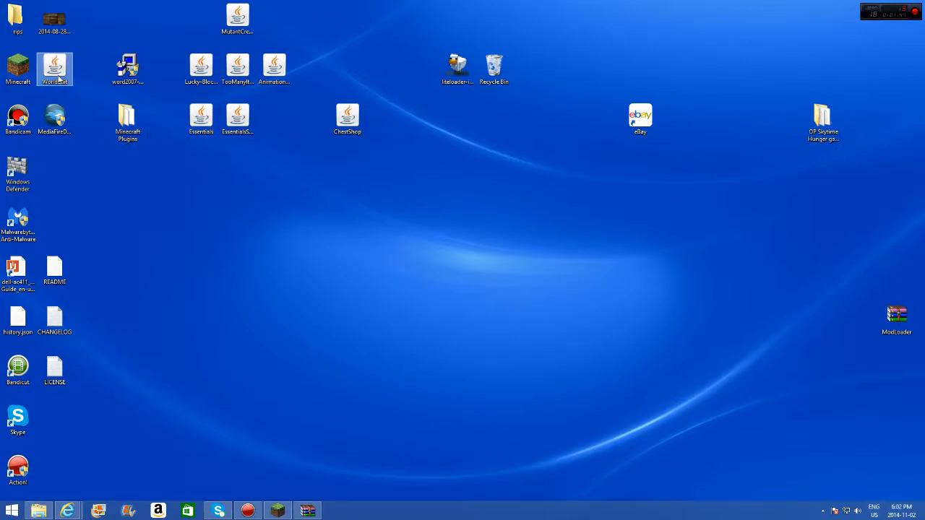
{"action": "left_click_drag", "start_coordinate": [55, 69], "coordinate": [640, 270]}
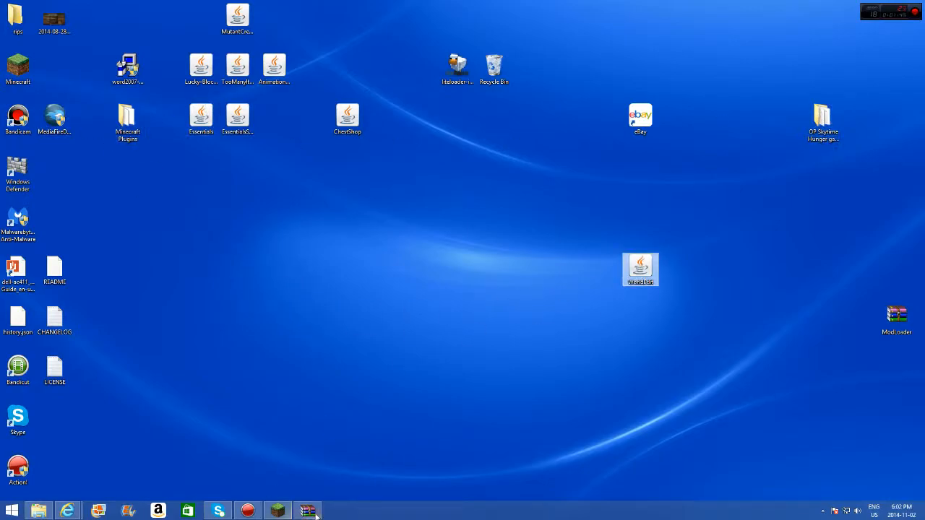
{"action": "left_click", "coordinate": [307, 511]}
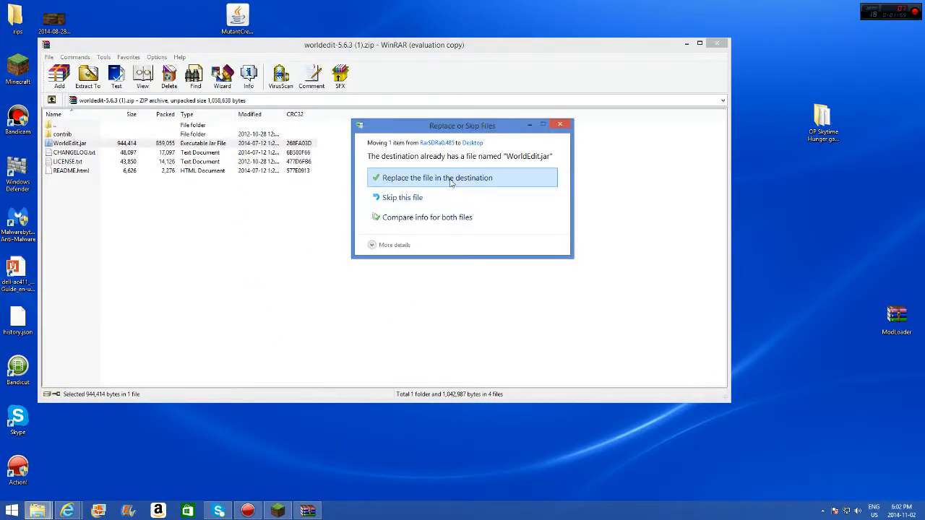
{"action": "left_click", "coordinate": [436, 177]}
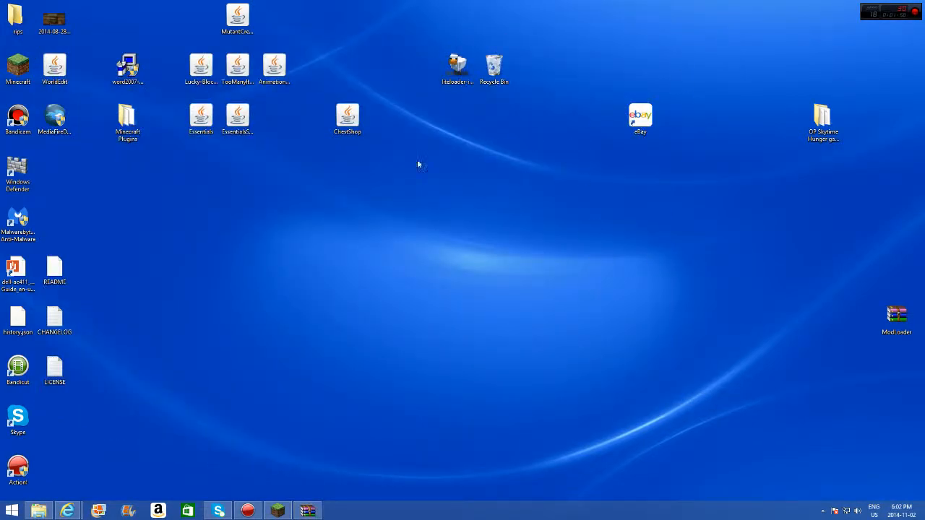
{"action": "left_click", "coordinate": [55, 65]}
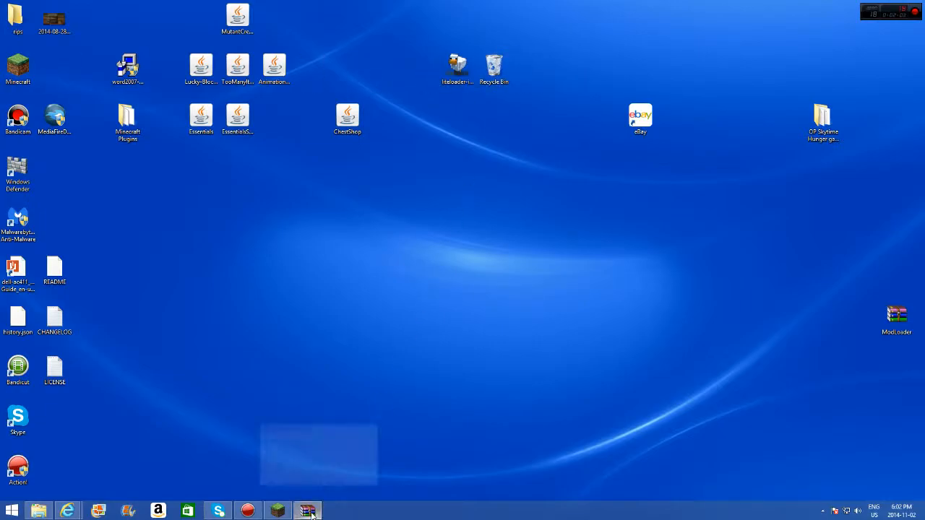
{"action": "left_click", "coordinate": [308, 511]}
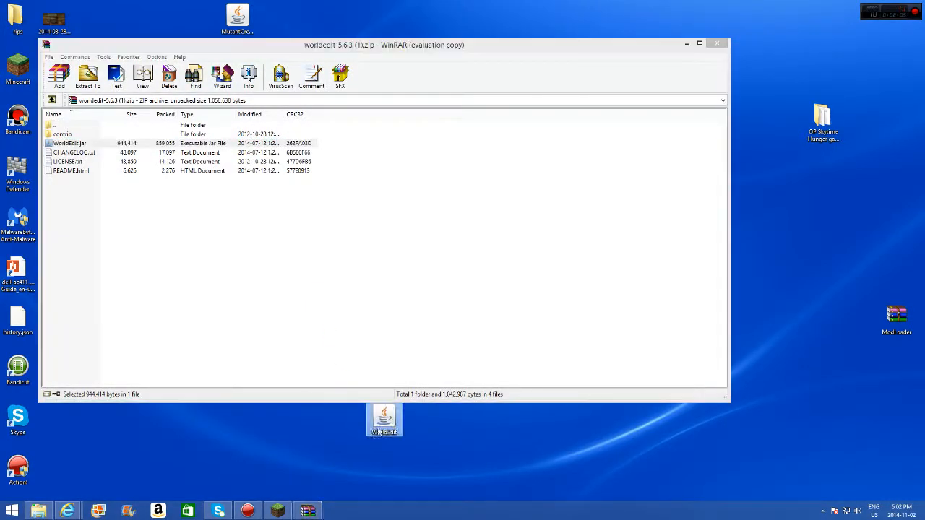
{"action": "mouse_move", "coordinate": [416, 482]}
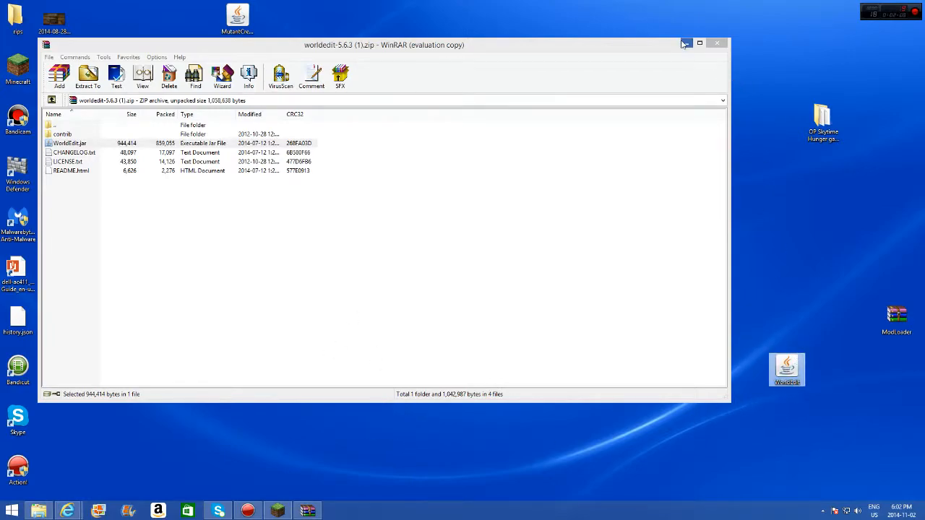
{"action": "left_click", "coordinate": [716, 43]}
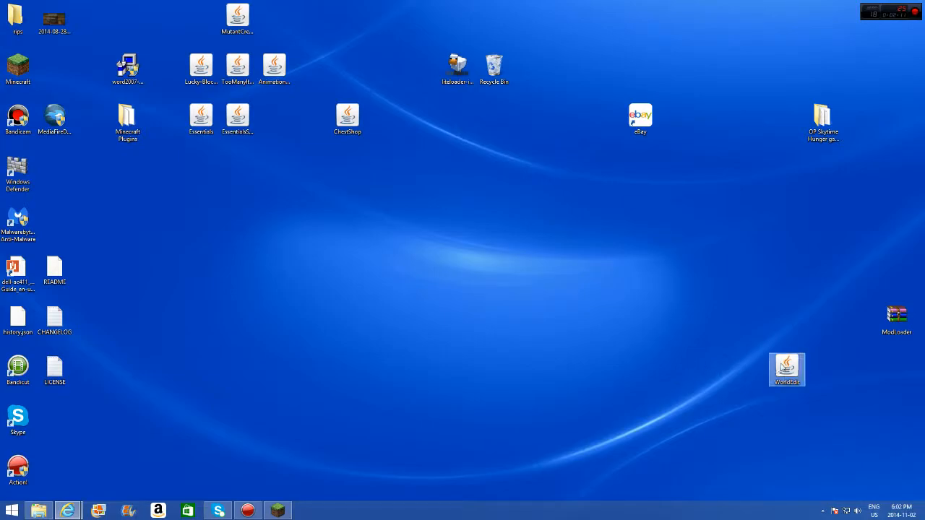
- Resize the FTP plugins window so WorldEdit.jar on the desktop stays visible
{"action": "left_click_drag", "start_coordinate": [787, 370], "coordinate": [494, 270]}
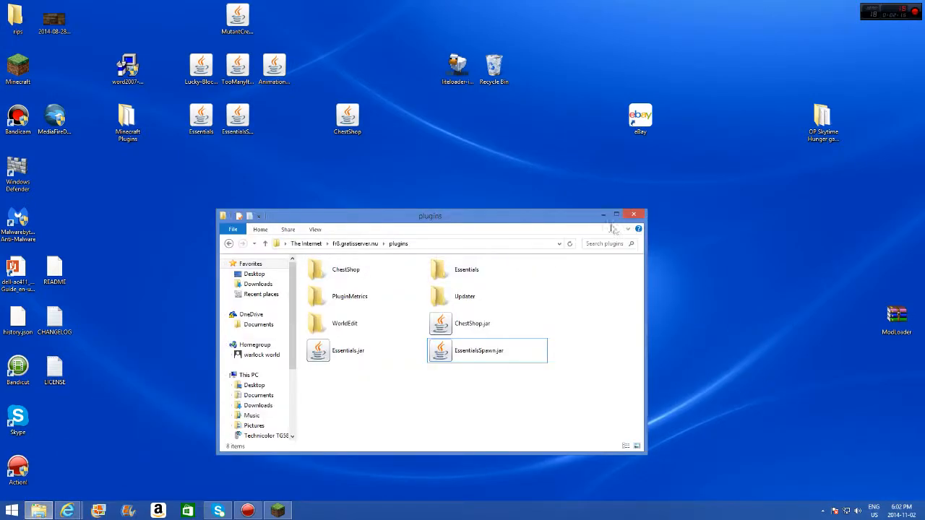
{"action": "left_click_drag", "start_coordinate": [646, 325], "coordinate": [525, 326]}
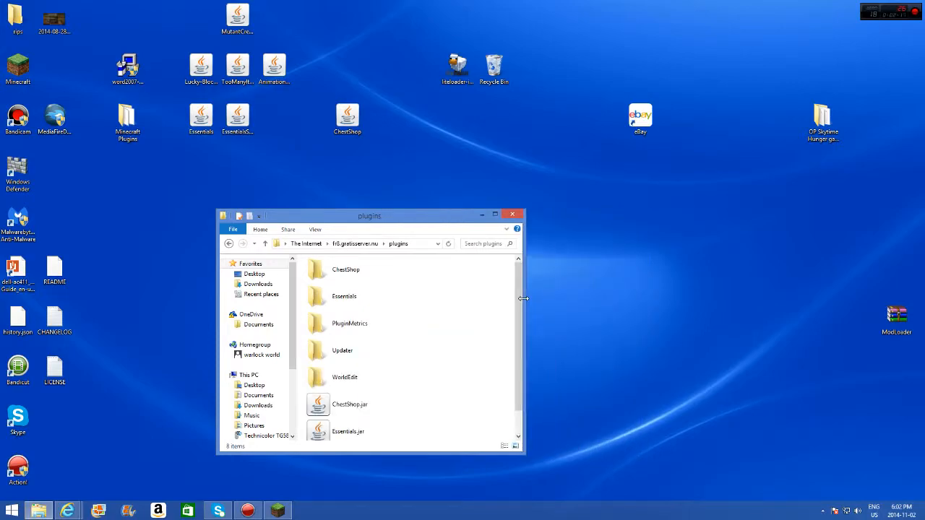
{"action": "left_click_drag", "start_coordinate": [524, 299], "coordinate": [480, 299]}
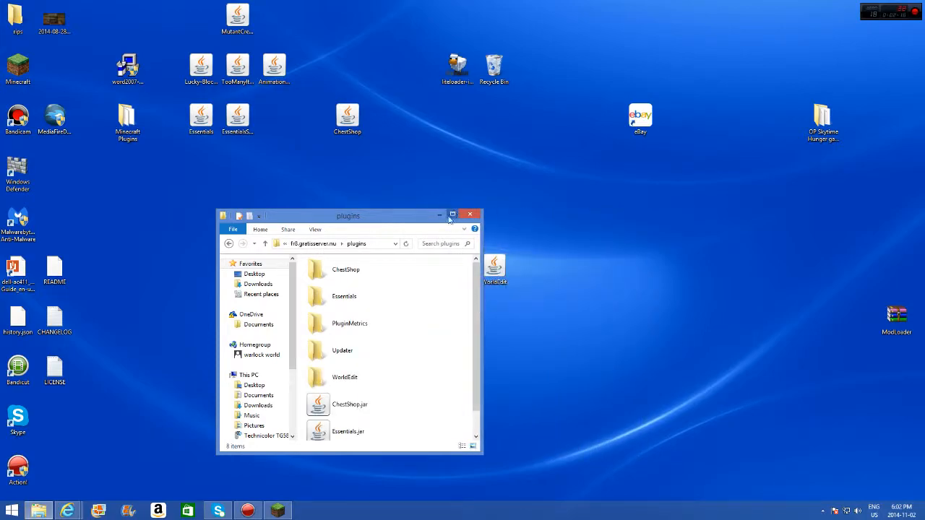
{"action": "left_click_drag", "start_coordinate": [349, 215], "coordinate": [348, 209]}
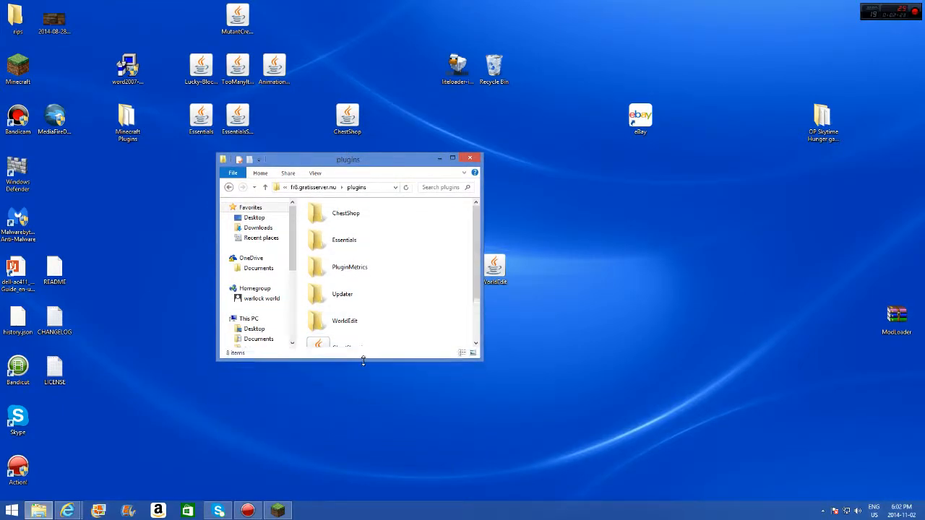
- Reopen the plugins folder from the server root and add WorldEdit.jar to it
{"action": "left_click", "coordinate": [278, 187]}
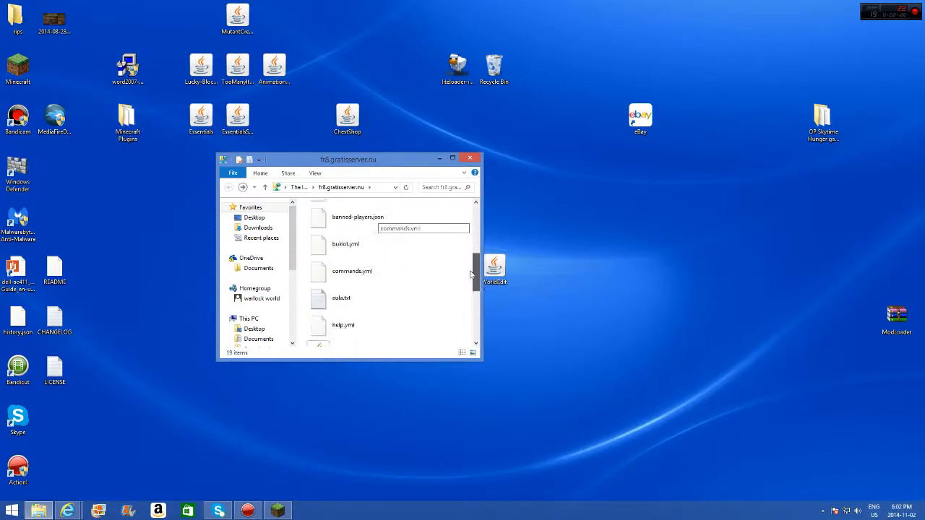
{"action": "scroll", "scroll_direction": "up", "scroll_amount": 3}
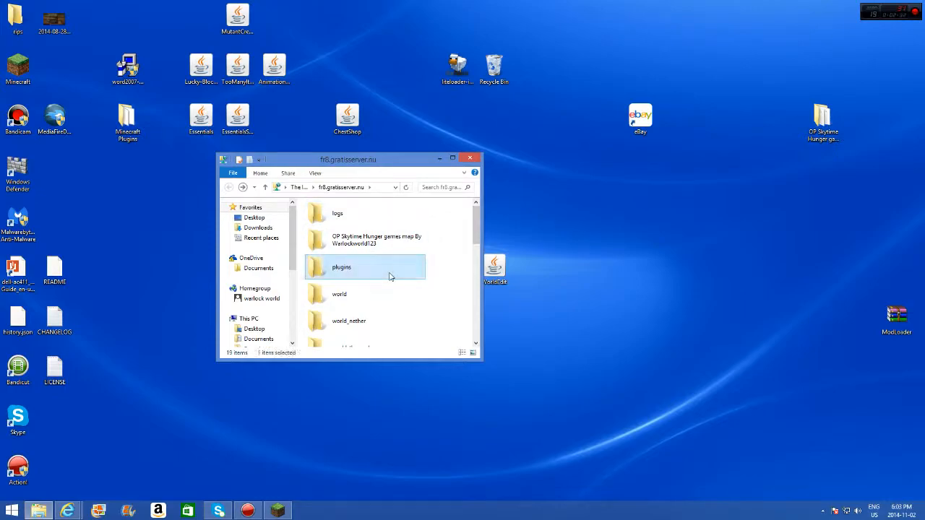
{"action": "double_click", "coordinate": [341, 267]}
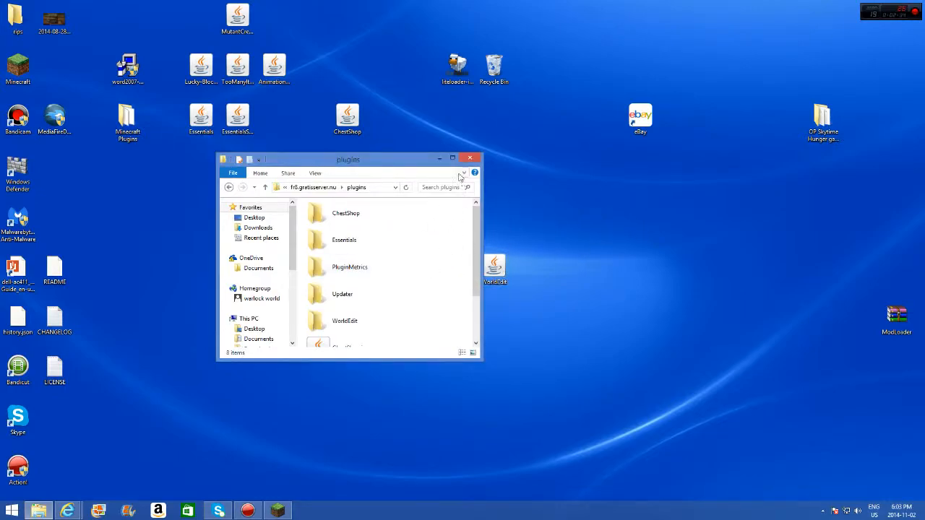
{"action": "left_click", "coordinate": [453, 158]}
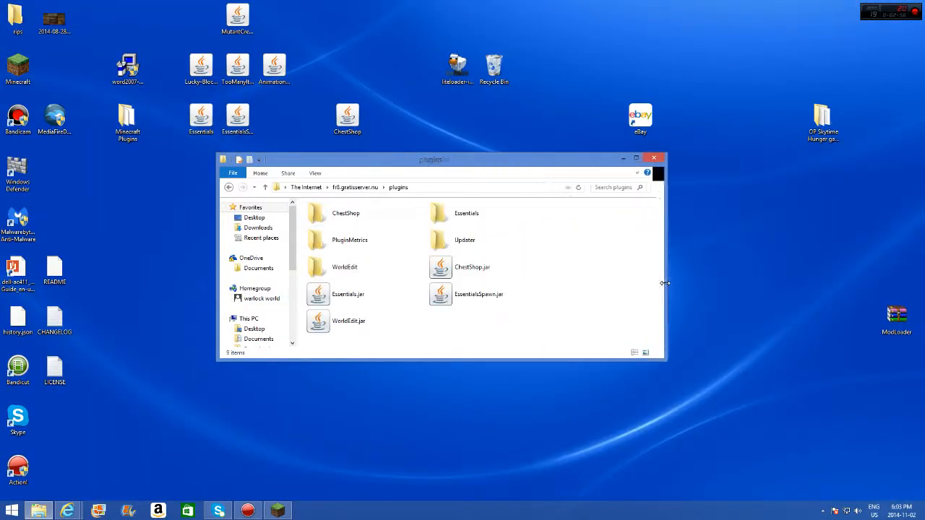
{"action": "left_click_drag", "start_coordinate": [663, 283], "coordinate": [693, 282]}
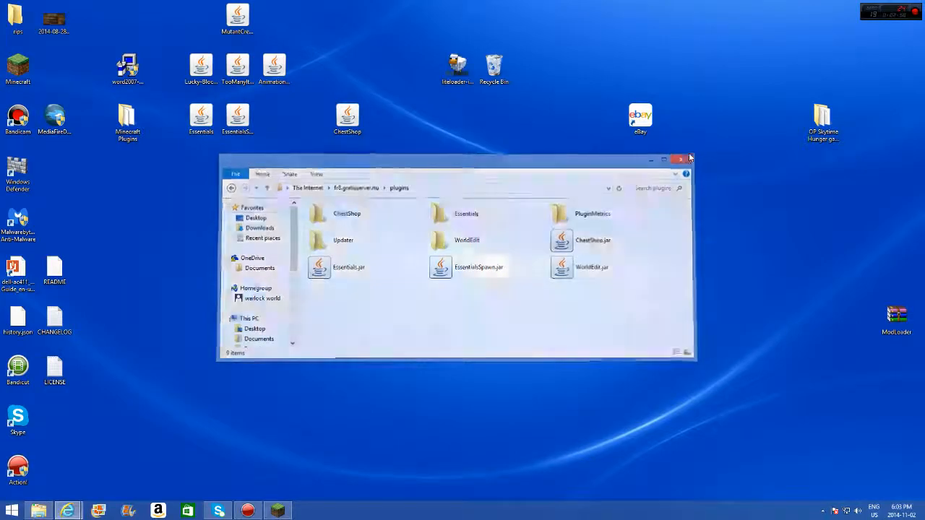
- Close the plugins window, launch Minecraft, and reach the multiplayer server list
{"action": "left_click", "coordinate": [679, 159]}
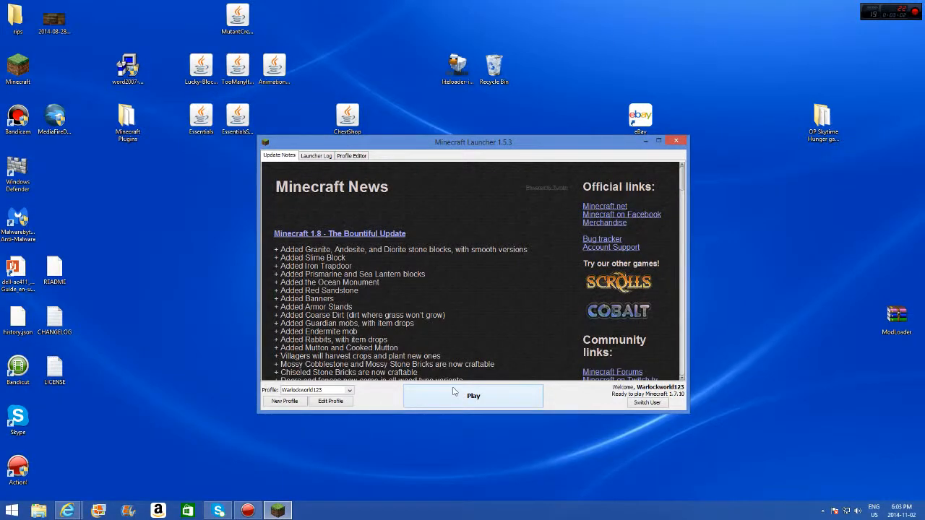
{"action": "left_click", "coordinate": [473, 395]}
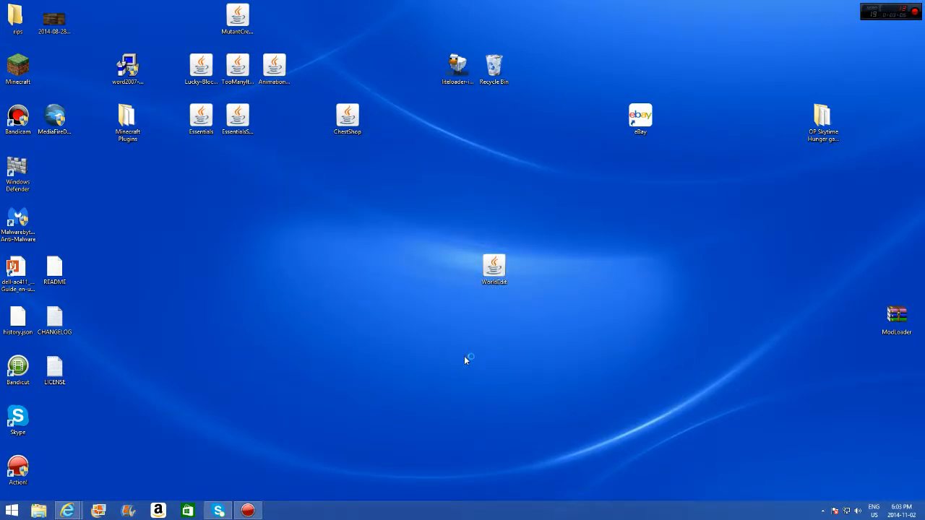
{"action": "mouse_move", "coordinate": [446, 371]}
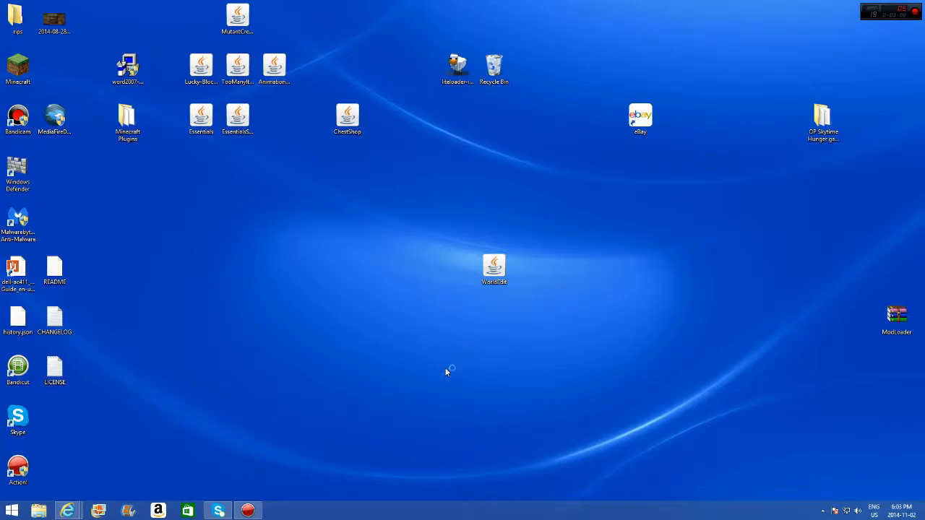
{"action": "mouse_move", "coordinate": [373, 376]}
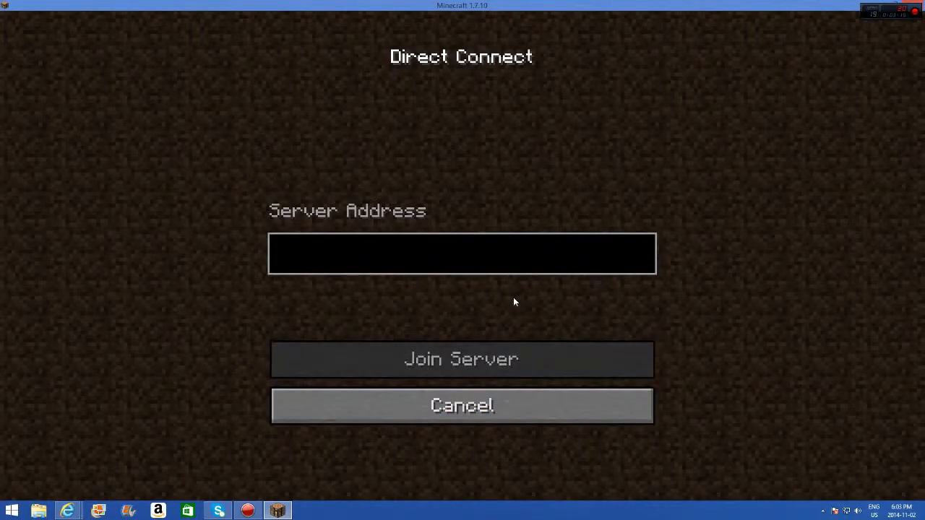
{"action": "left_click", "coordinate": [462, 406]}
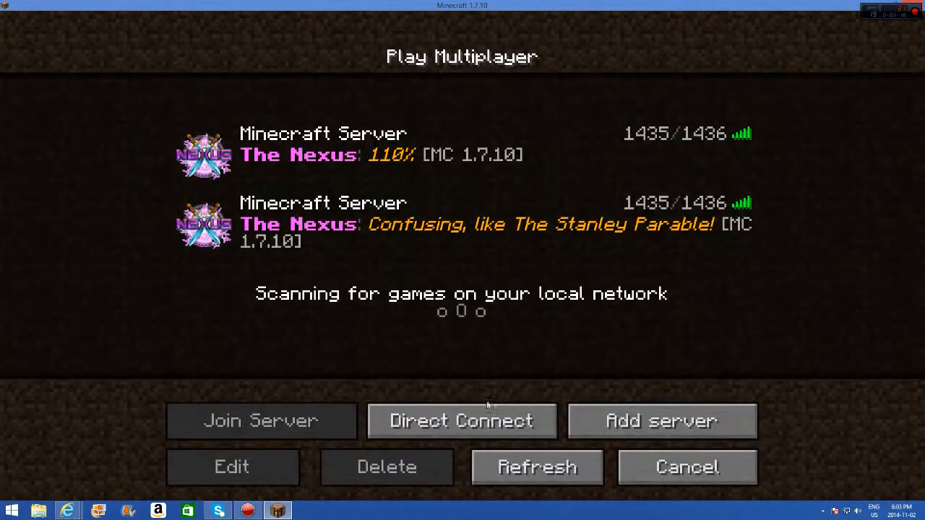
- Copy the server hostname from the GratisServer Status page in the browser
{"action": "left_click", "coordinate": [68, 511]}
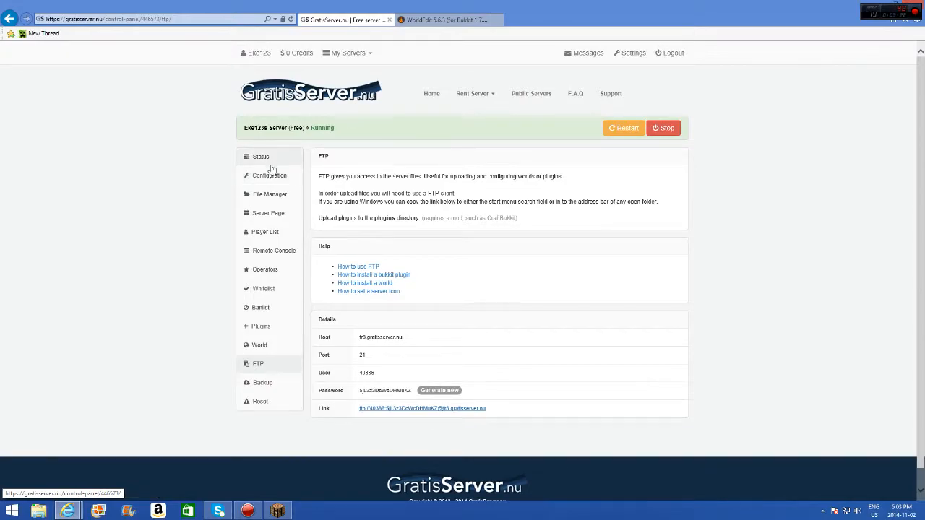
{"action": "left_click", "coordinate": [260, 156]}
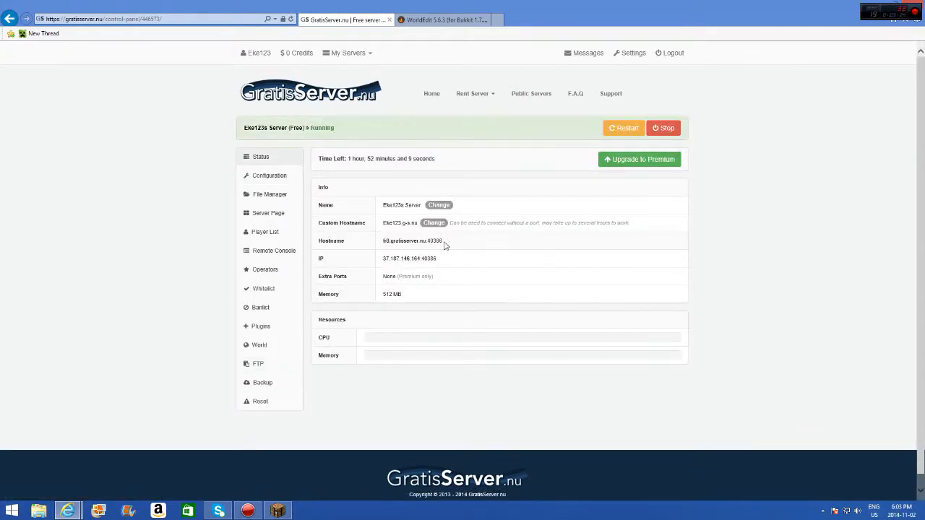
{"action": "right_click", "coordinate": [410, 258]}
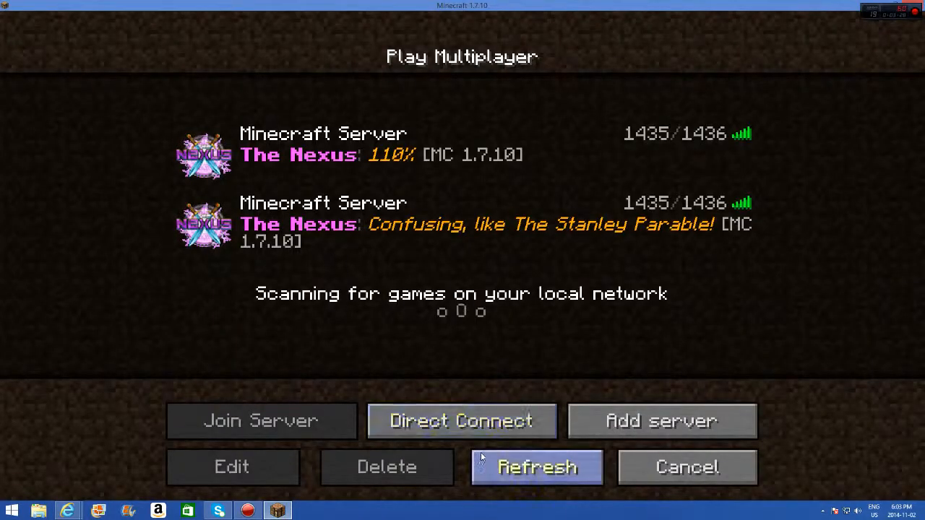
- Direct-connect to the server by hostname and enter //wand in chat
{"action": "left_click", "coordinate": [461, 420]}
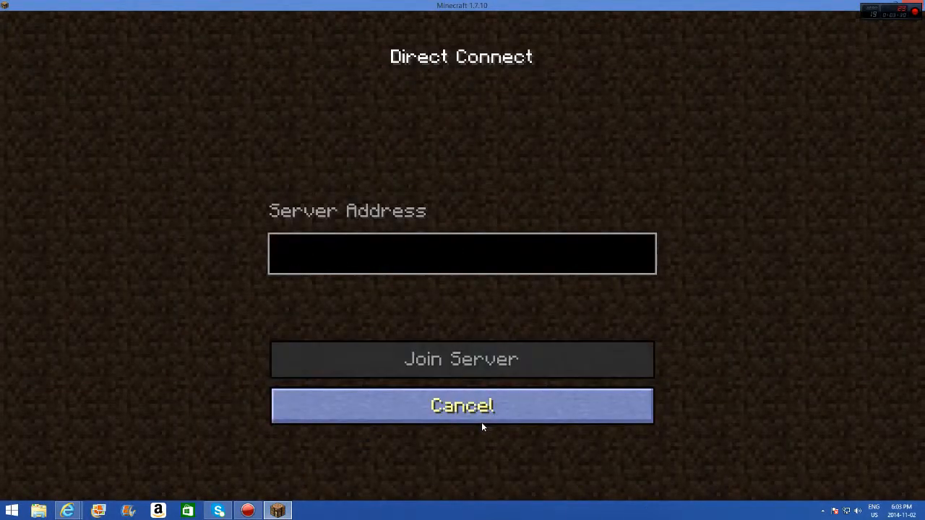
{"action": "left_click", "coordinate": [462, 359]}
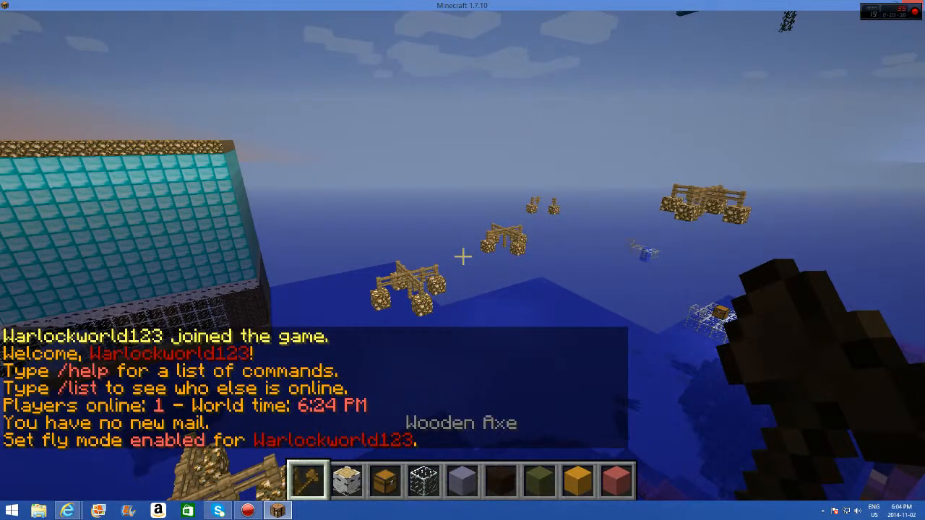
{"action": "type", "text": "//wand"}
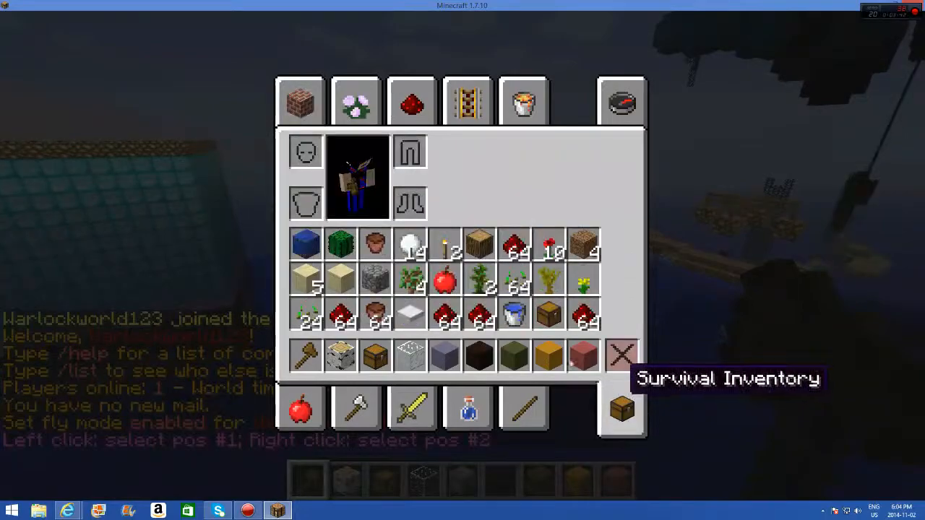
{"action": "mouse_move", "coordinate": [479, 244]}
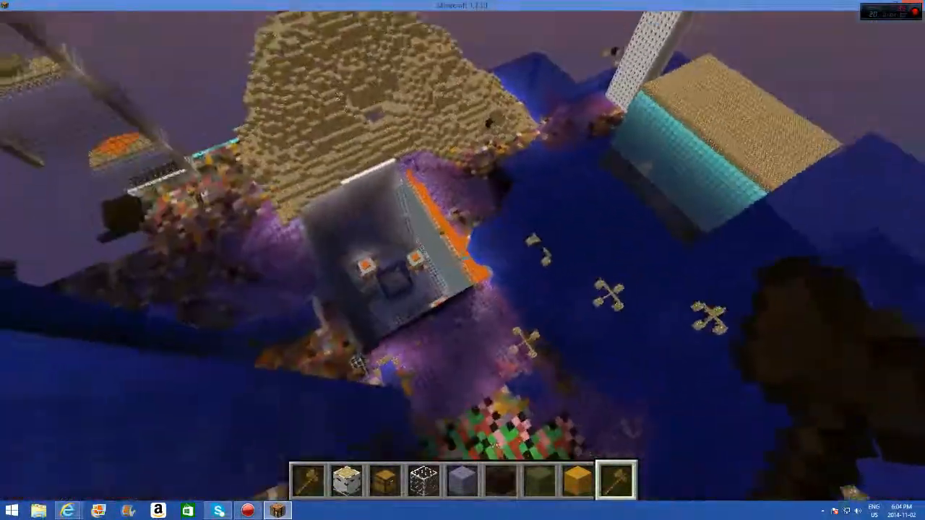
{"action": "mouse_move", "coordinate": [462, 257]}
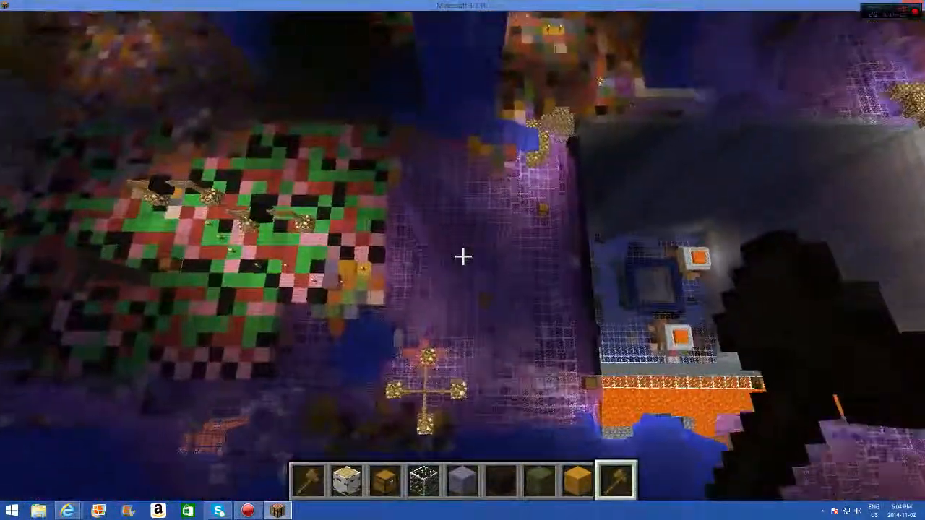